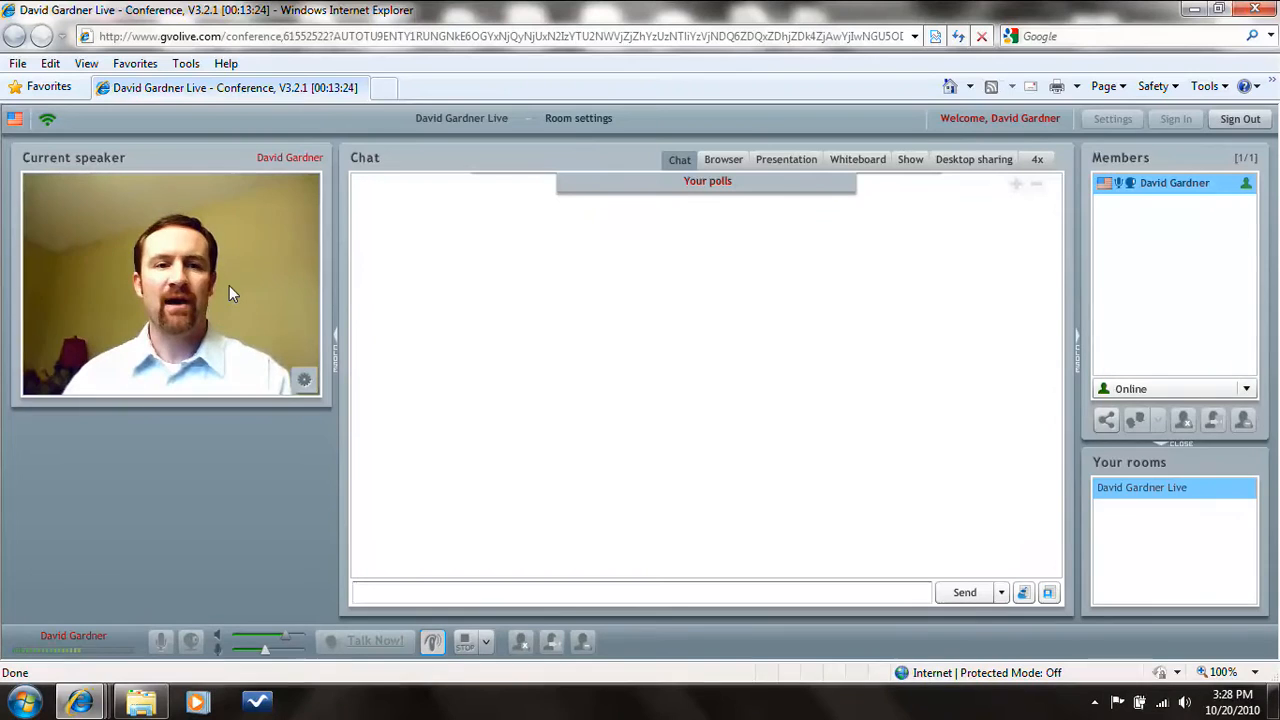
pyautogui.moveTo(315, 324)
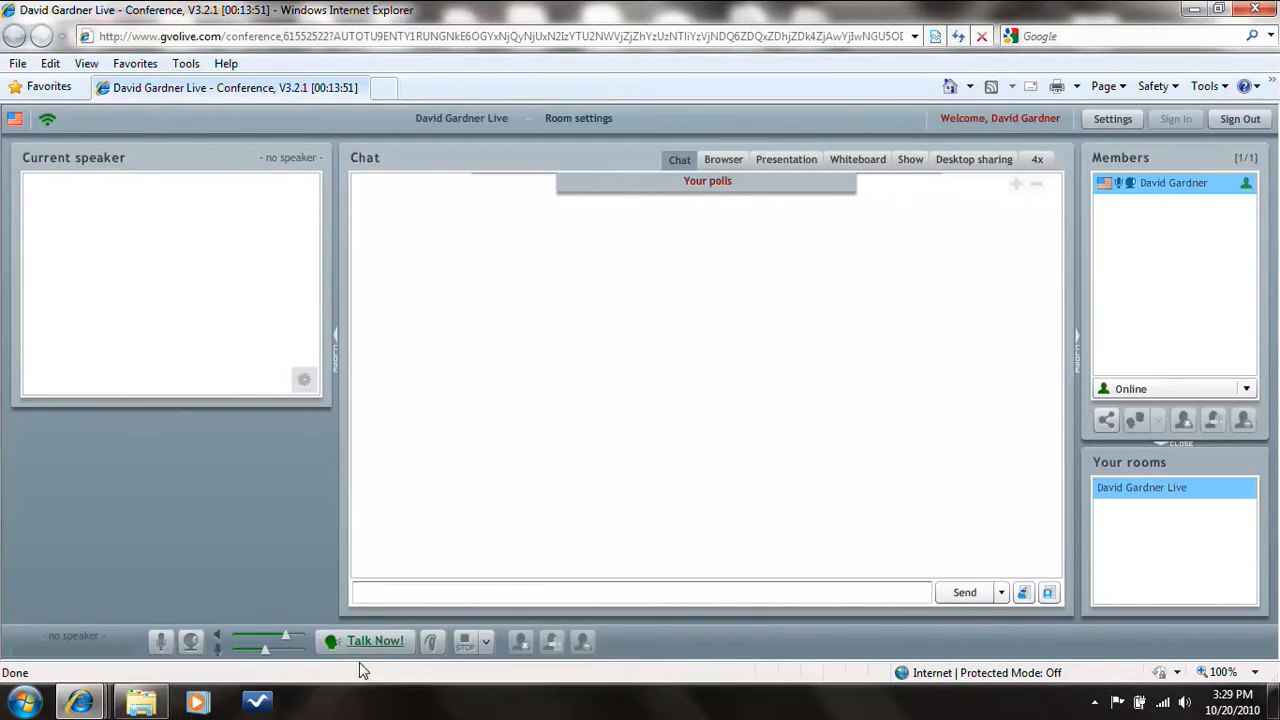
# - Resume broadcasting as the room's current speaker with Talk Now
pyautogui.click(375, 641)
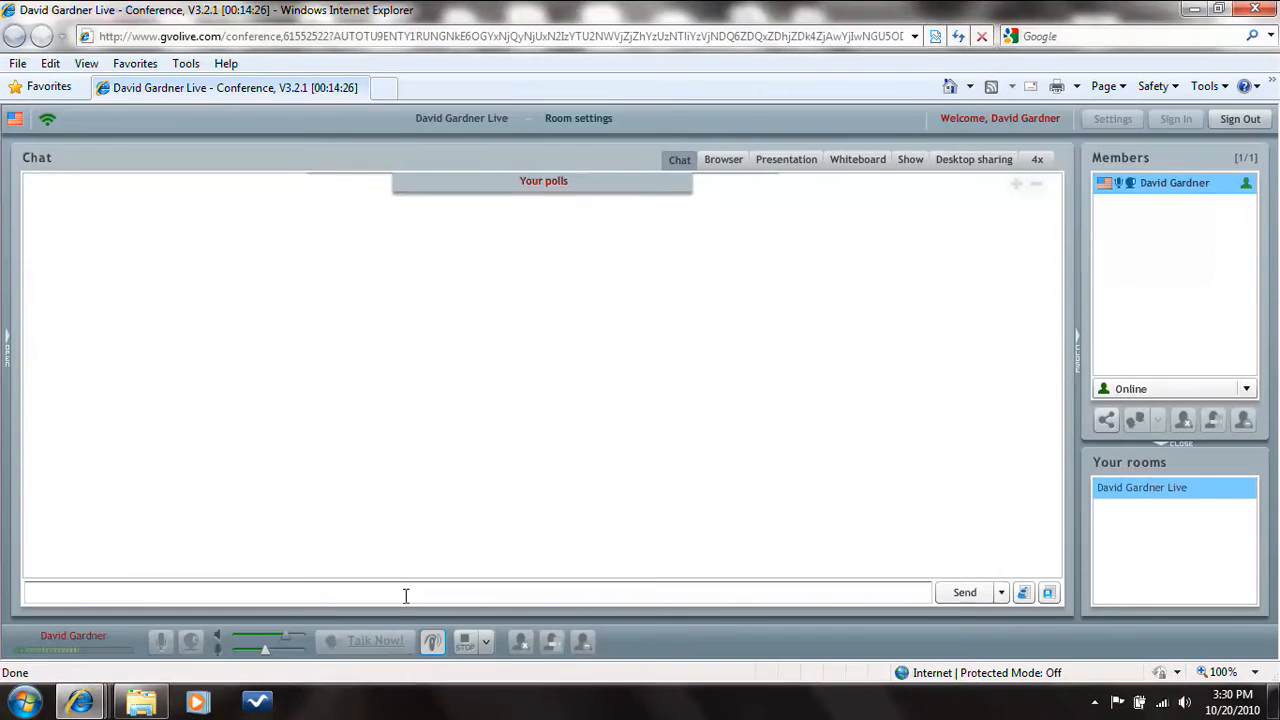
# - Send the greeting 'Hello there Everyone' to the room chat
pyautogui.click(405, 592)
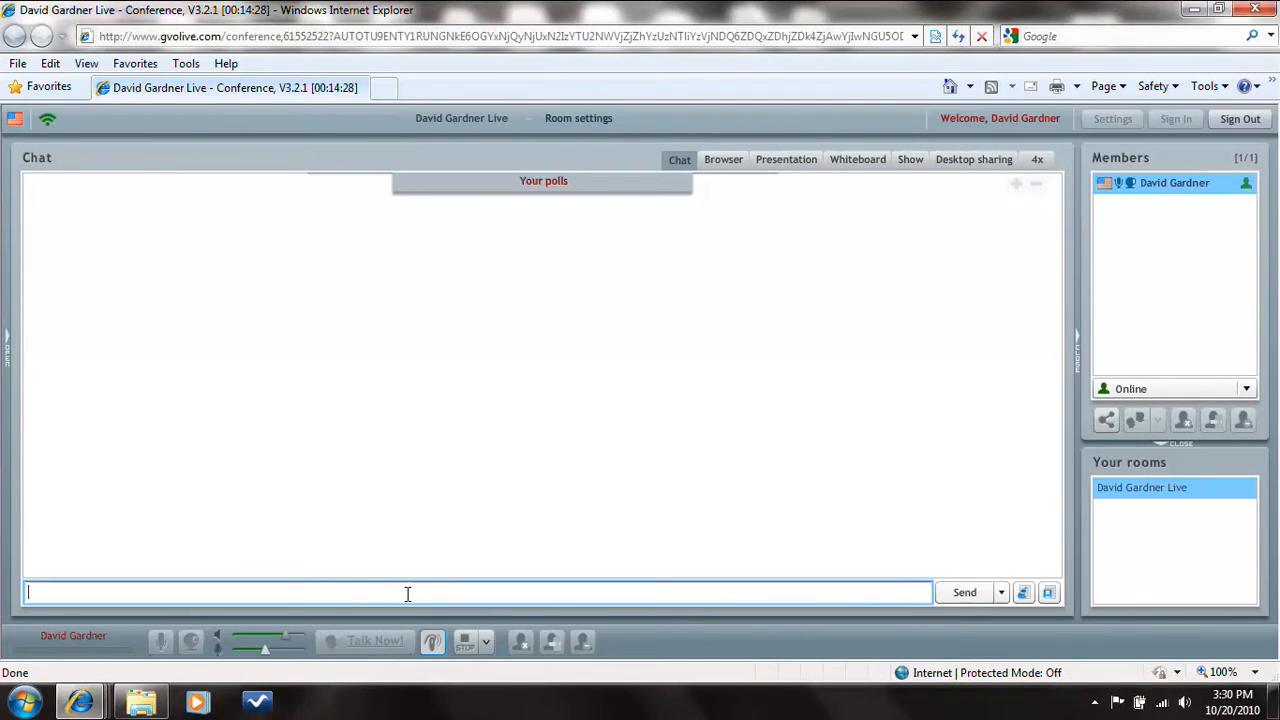
pyautogui.write('Hello there Every')
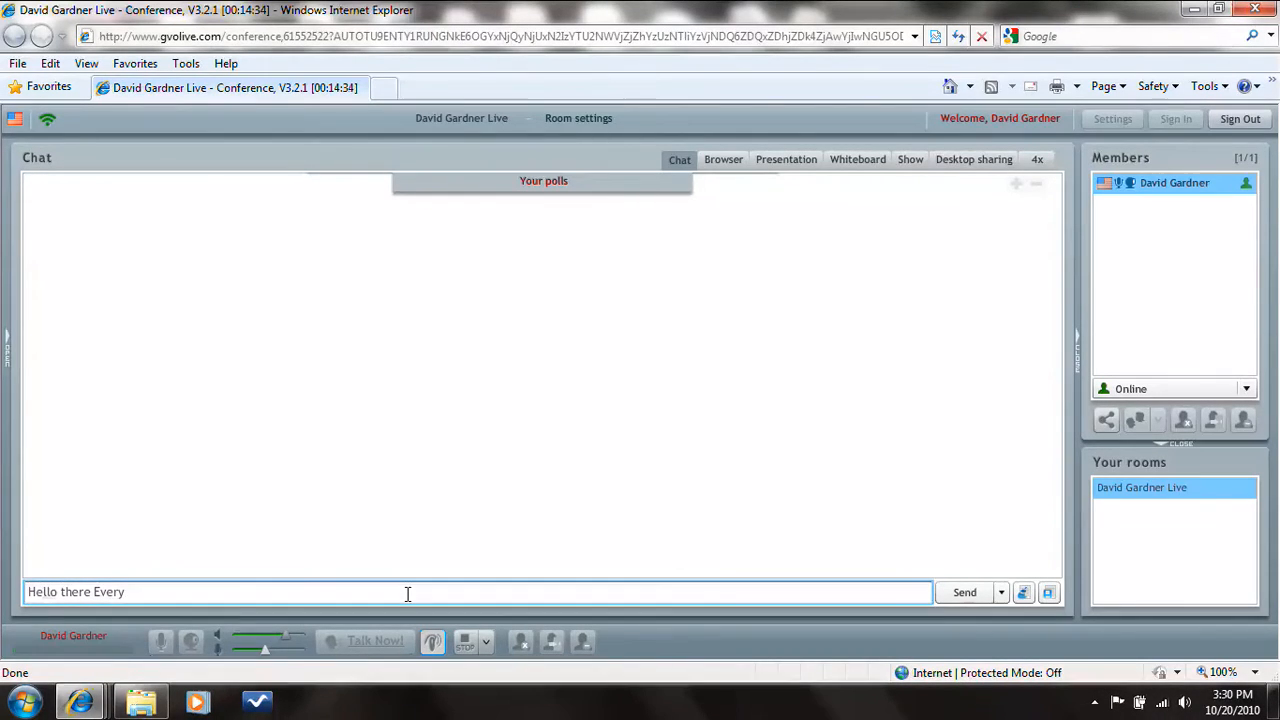
pyautogui.click(964, 591)
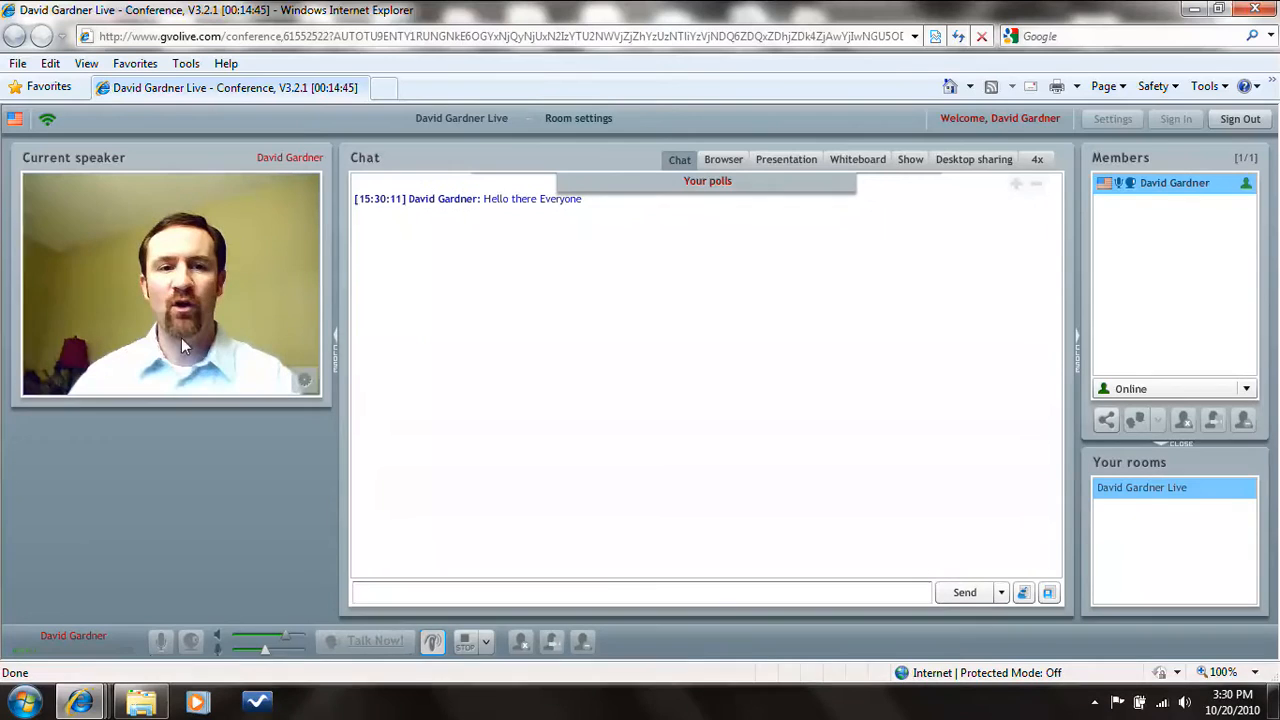
pyautogui.click(578, 118)
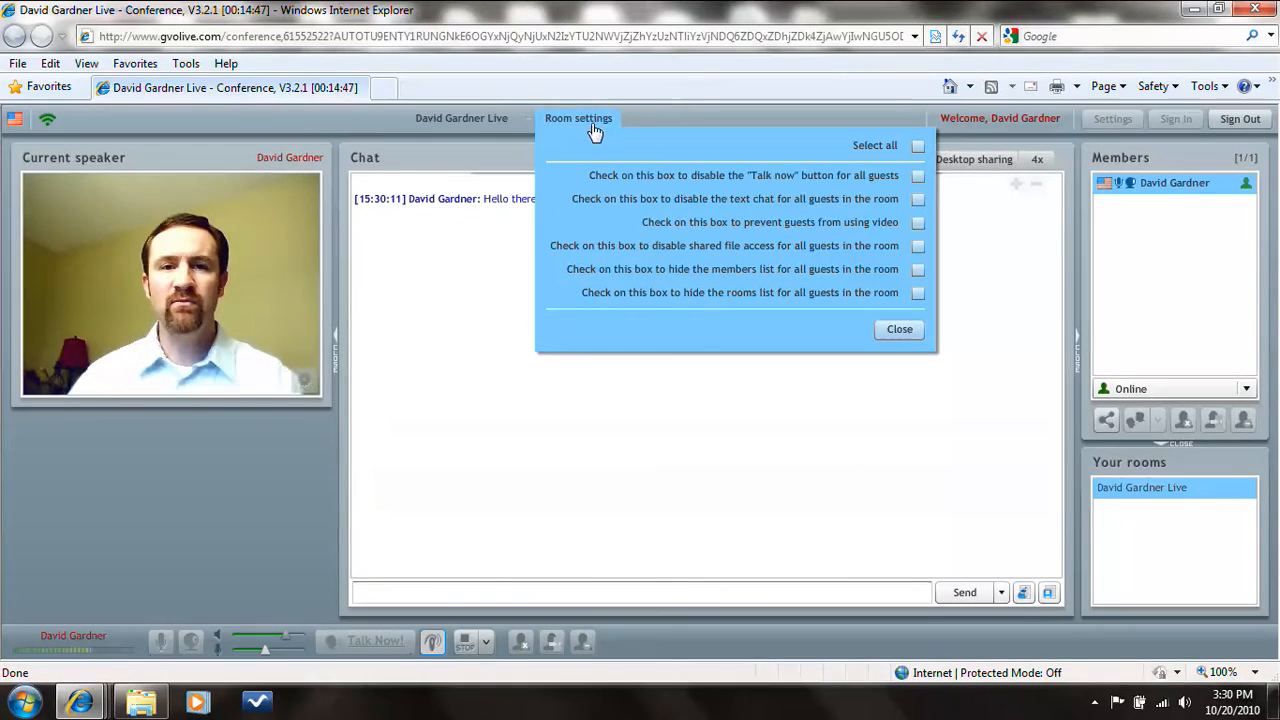
pyautogui.moveTo(630, 148)
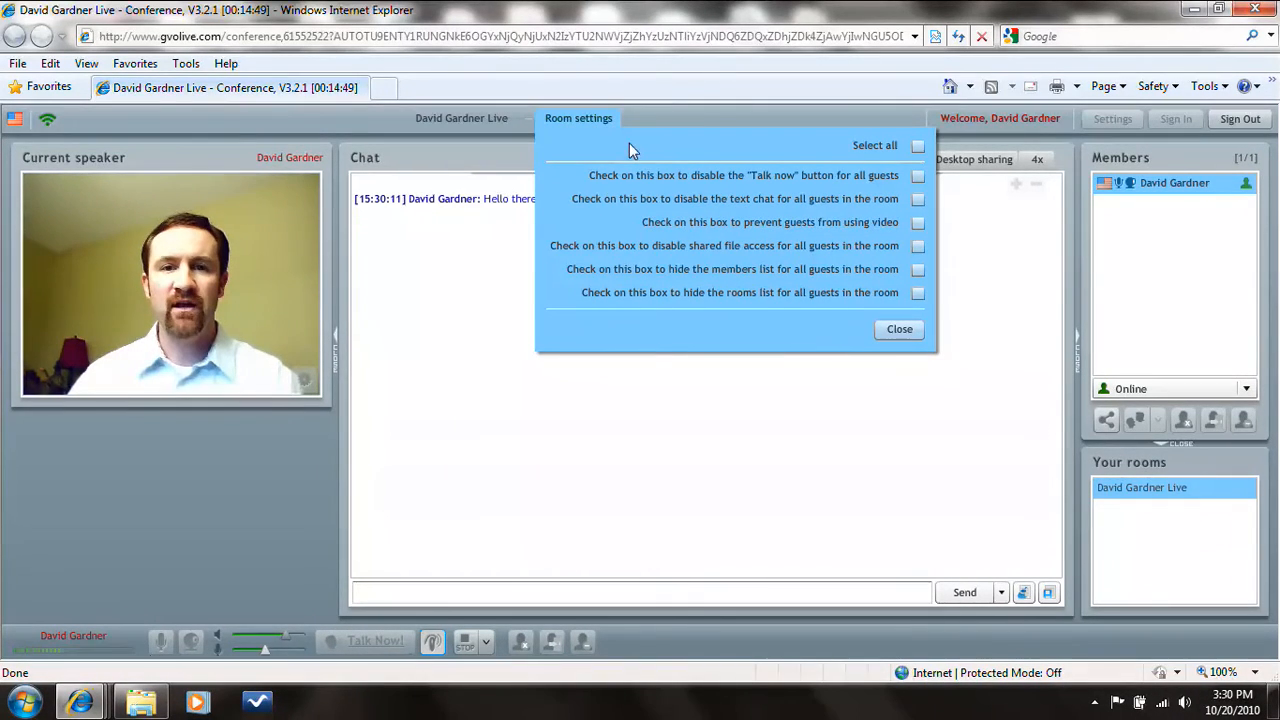
pyautogui.moveTo(743, 183)
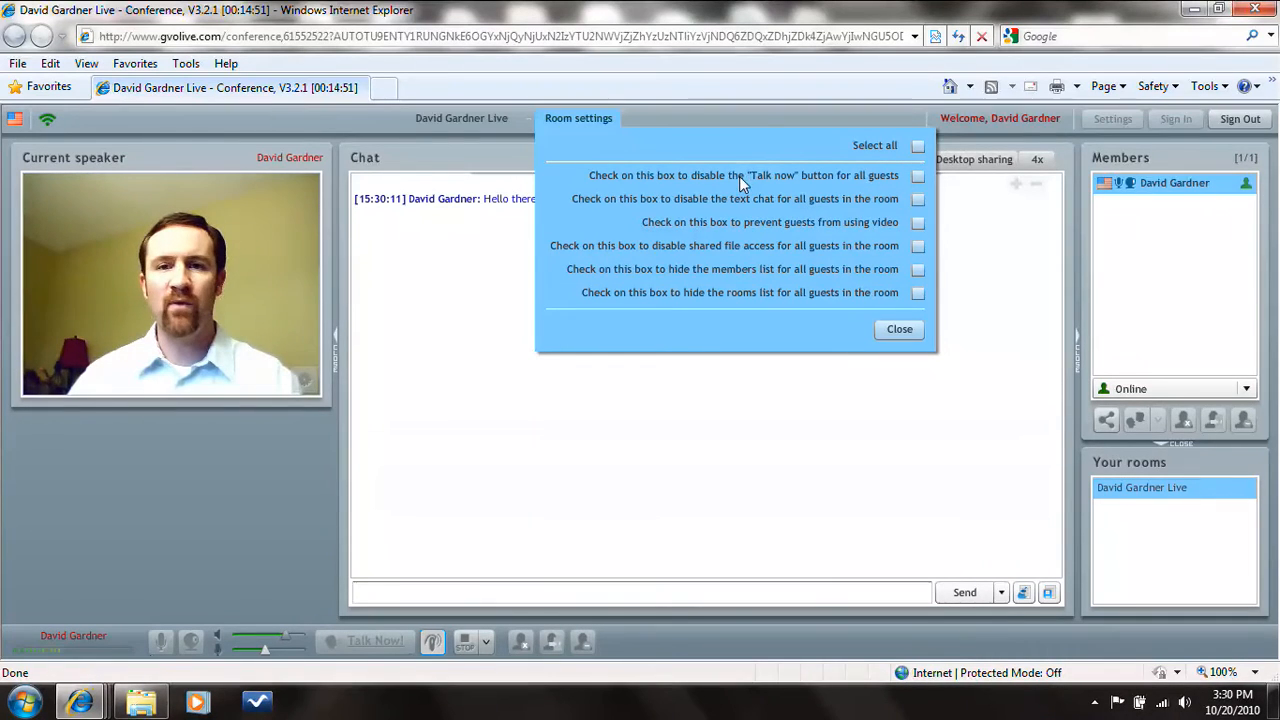
pyautogui.moveTo(778, 214)
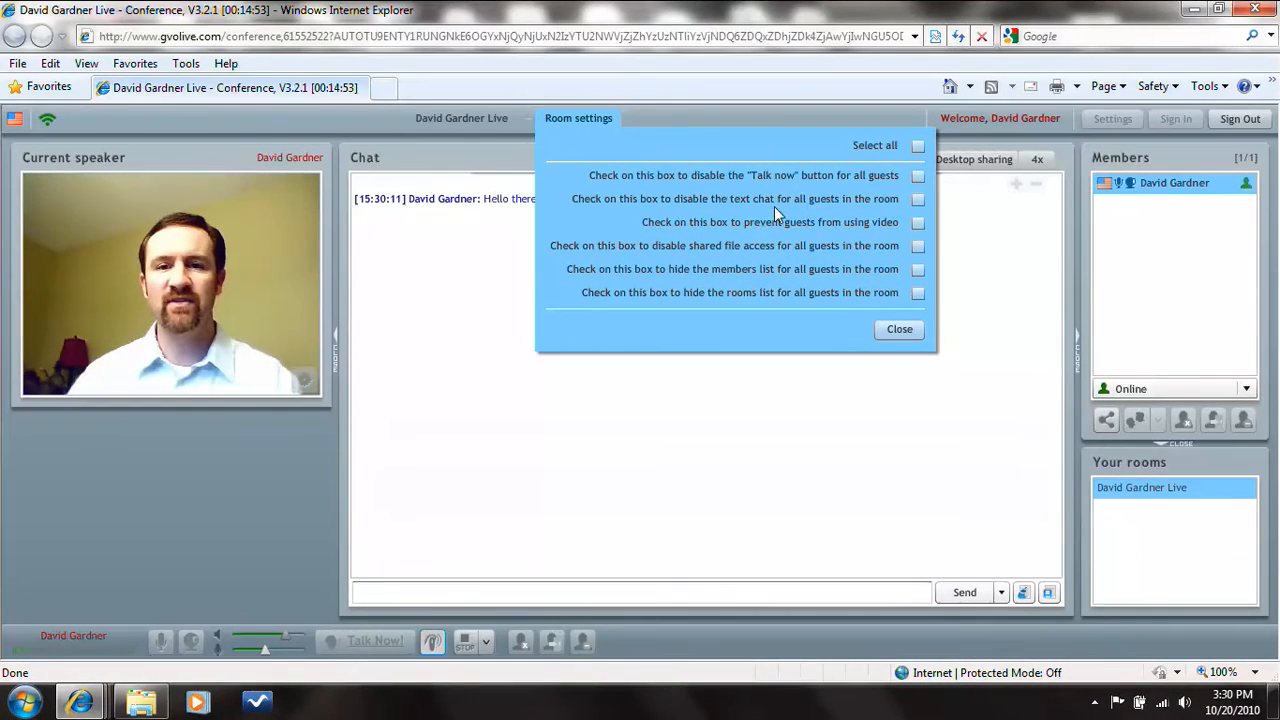
pyautogui.moveTo(856, 231)
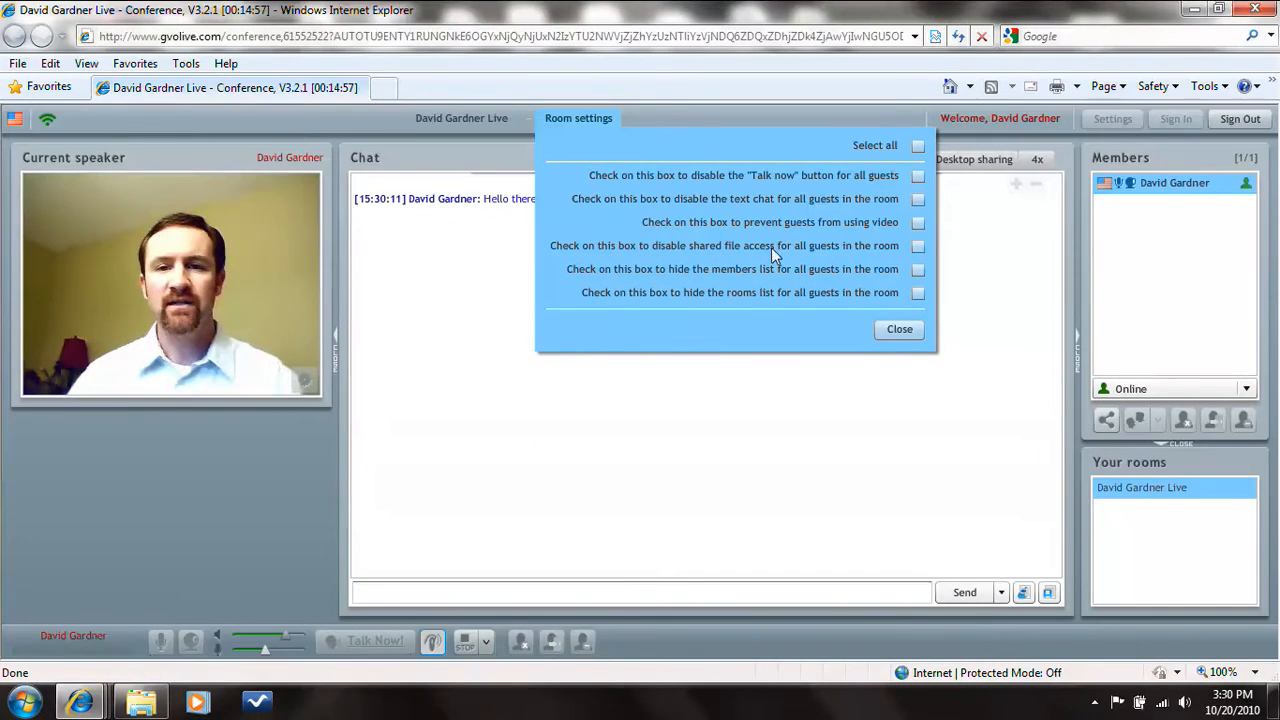
pyautogui.moveTo(730, 185)
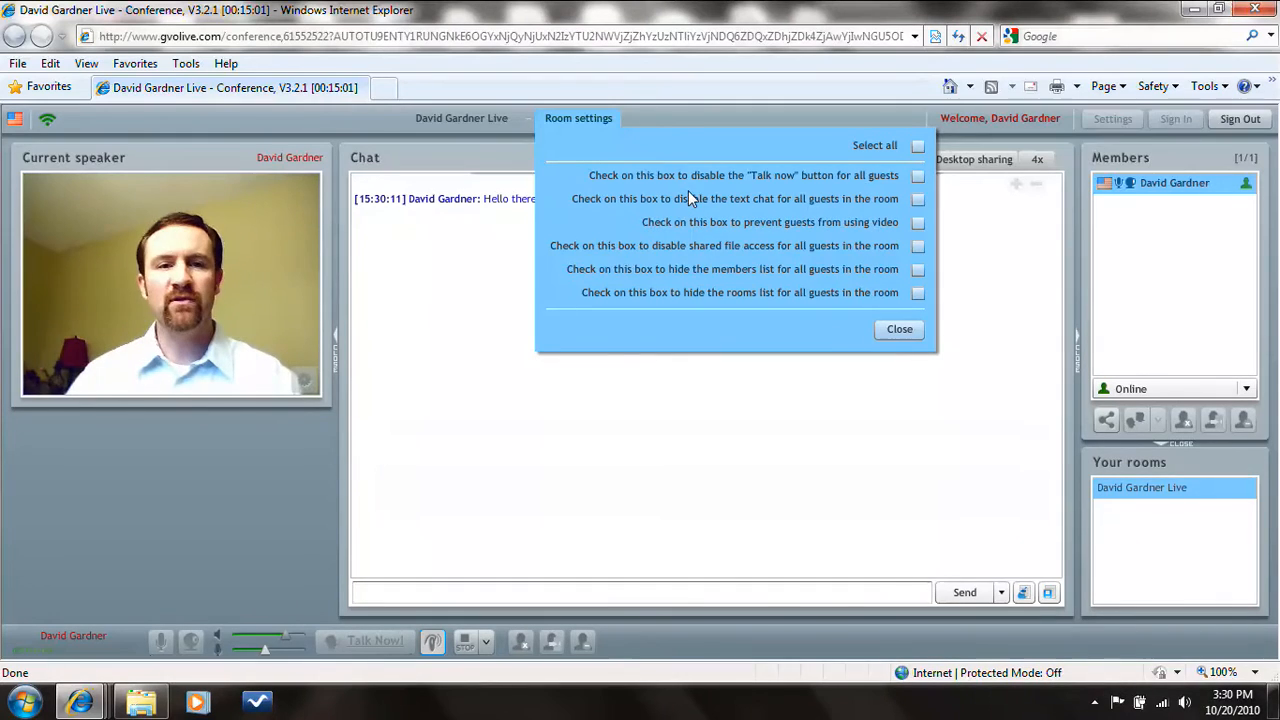
pyautogui.click(898, 329)
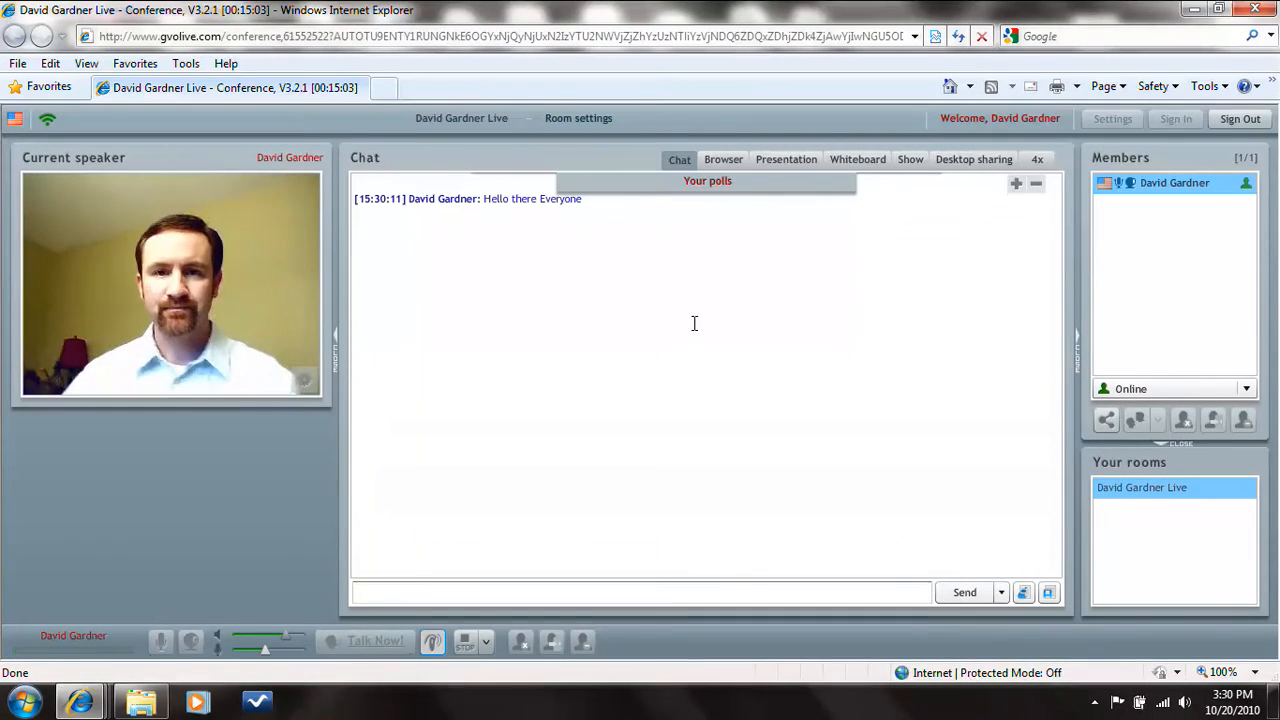
pyautogui.moveTo(343, 414)
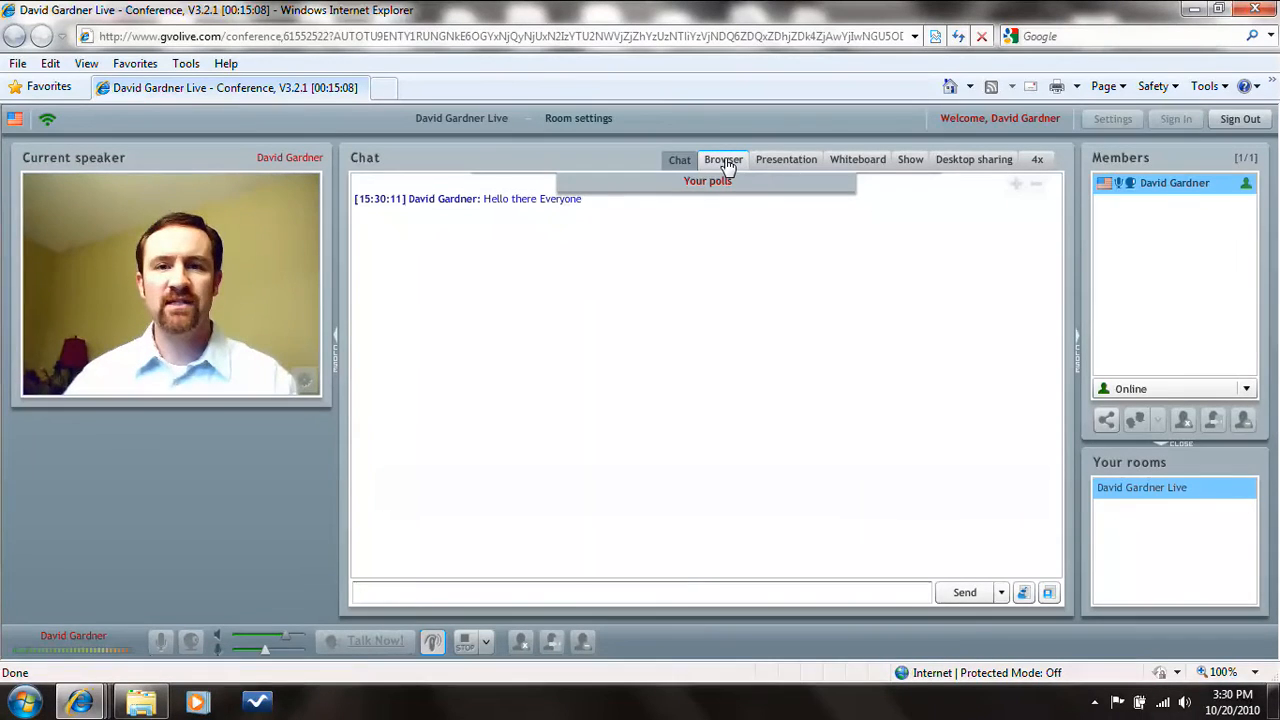
# - Show the shared browser, send 'It did not go anywhere', then clear chat for everyone
pyautogui.click(723, 159)
pyautogui.write('It did not go anywhe')
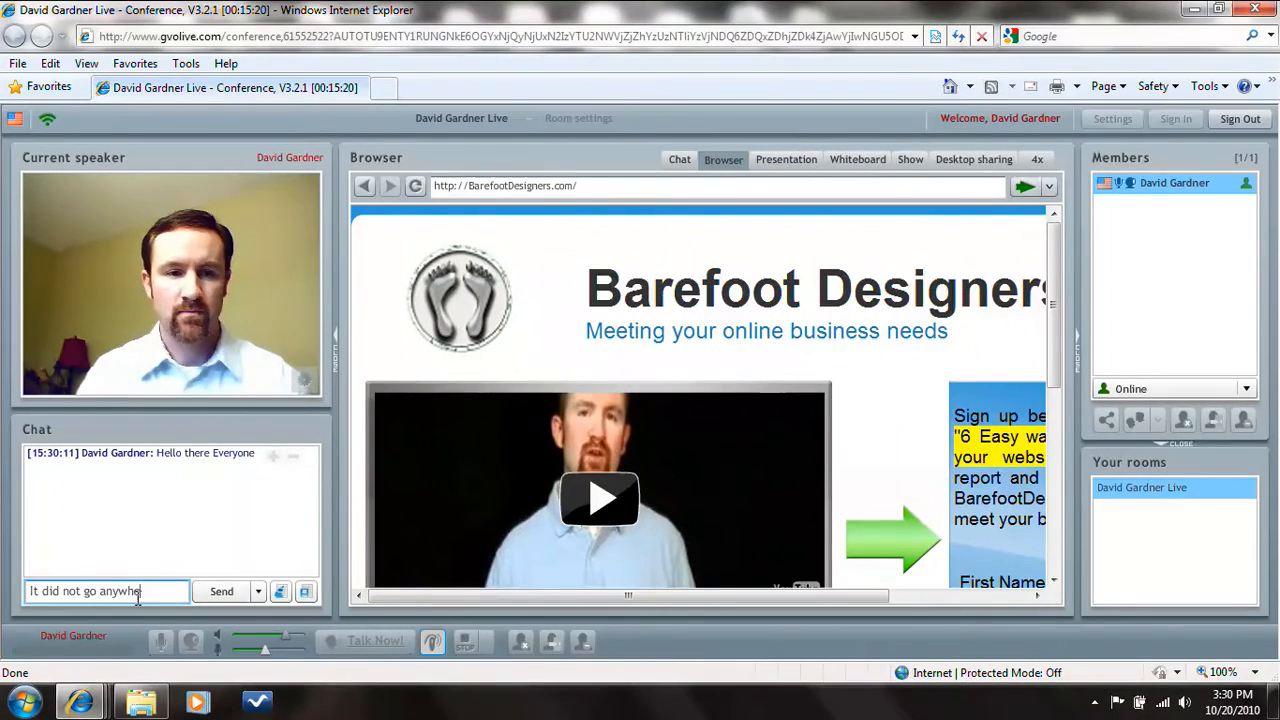
pyautogui.click(221, 591)
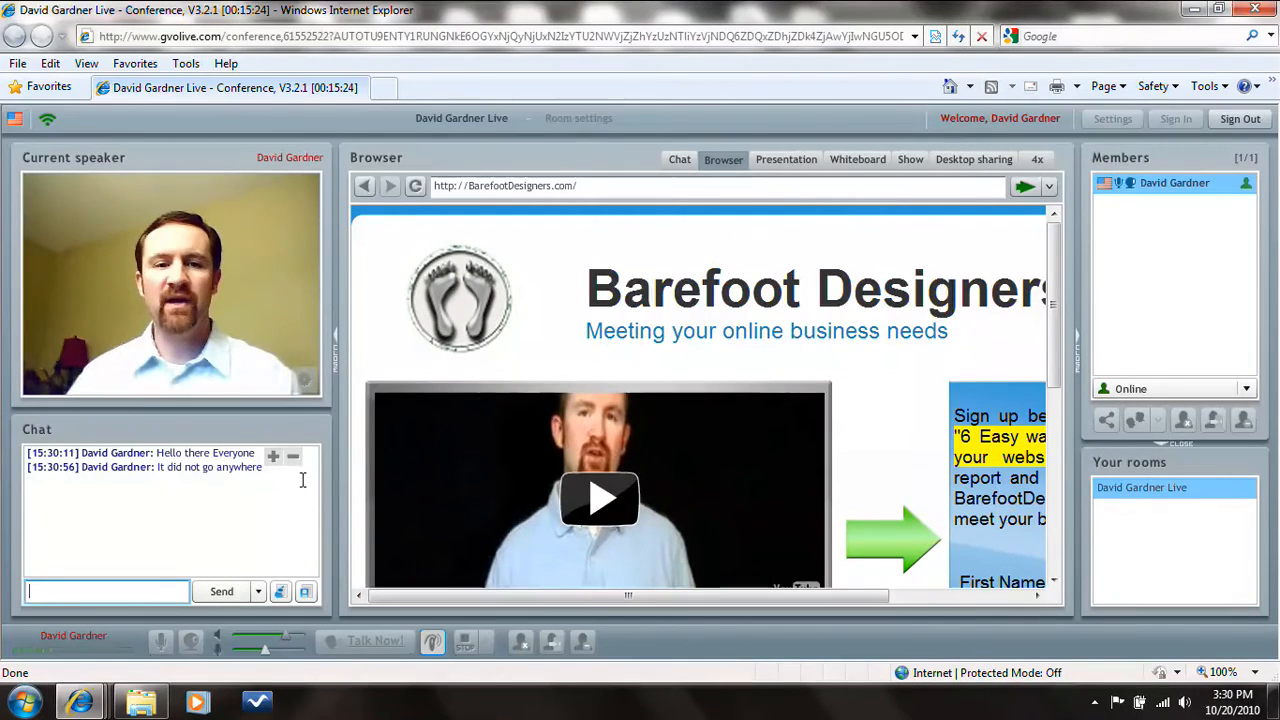
pyautogui.moveTo(281, 591)
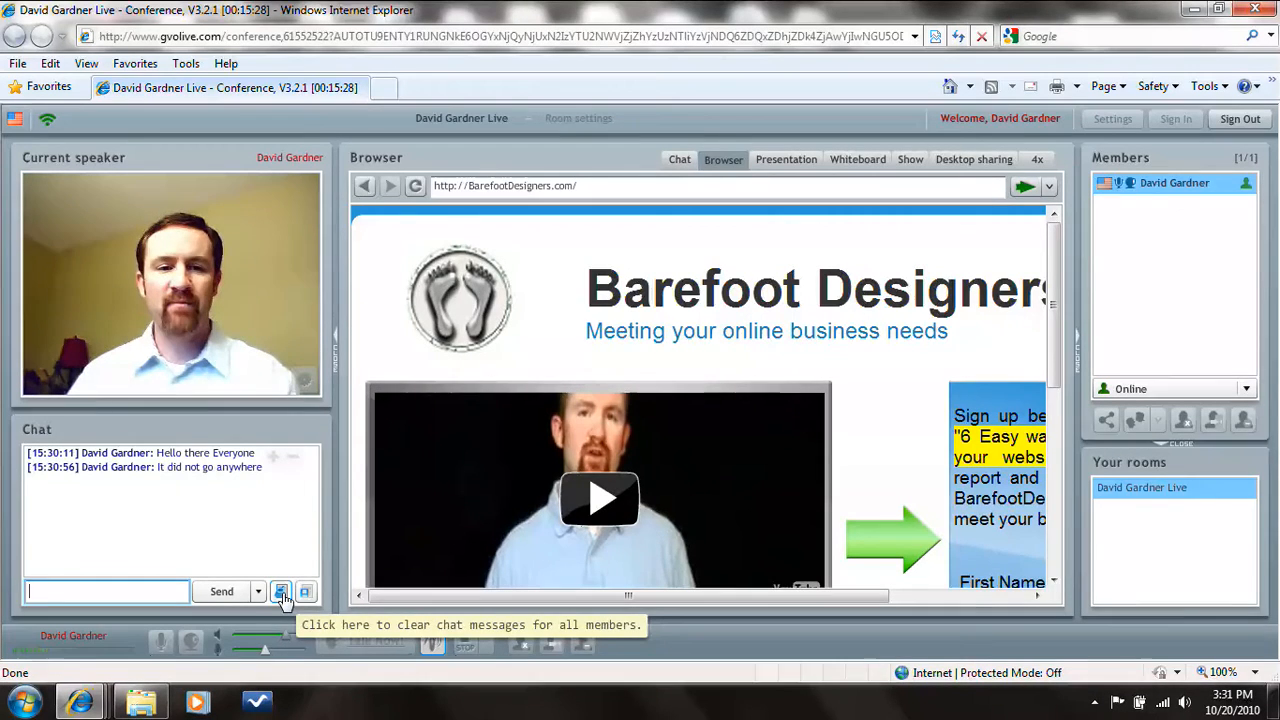
pyautogui.click(282, 591)
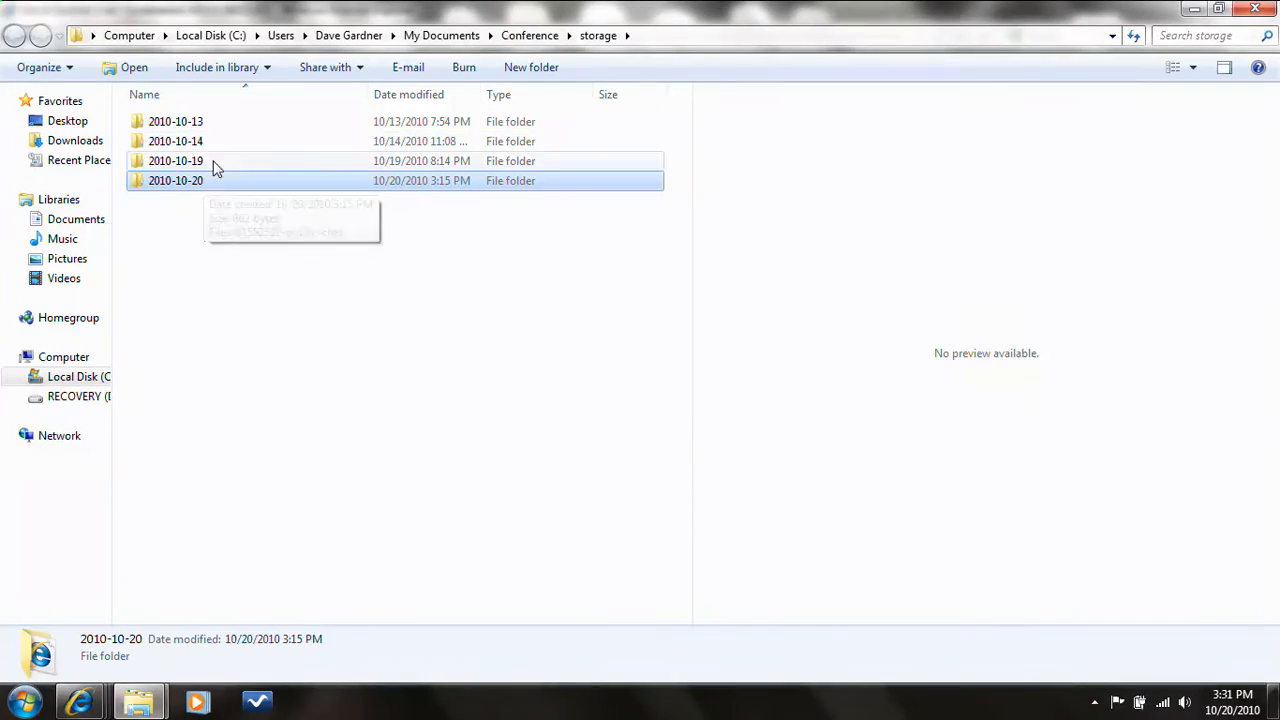
pyautogui.moveTo(184, 121)
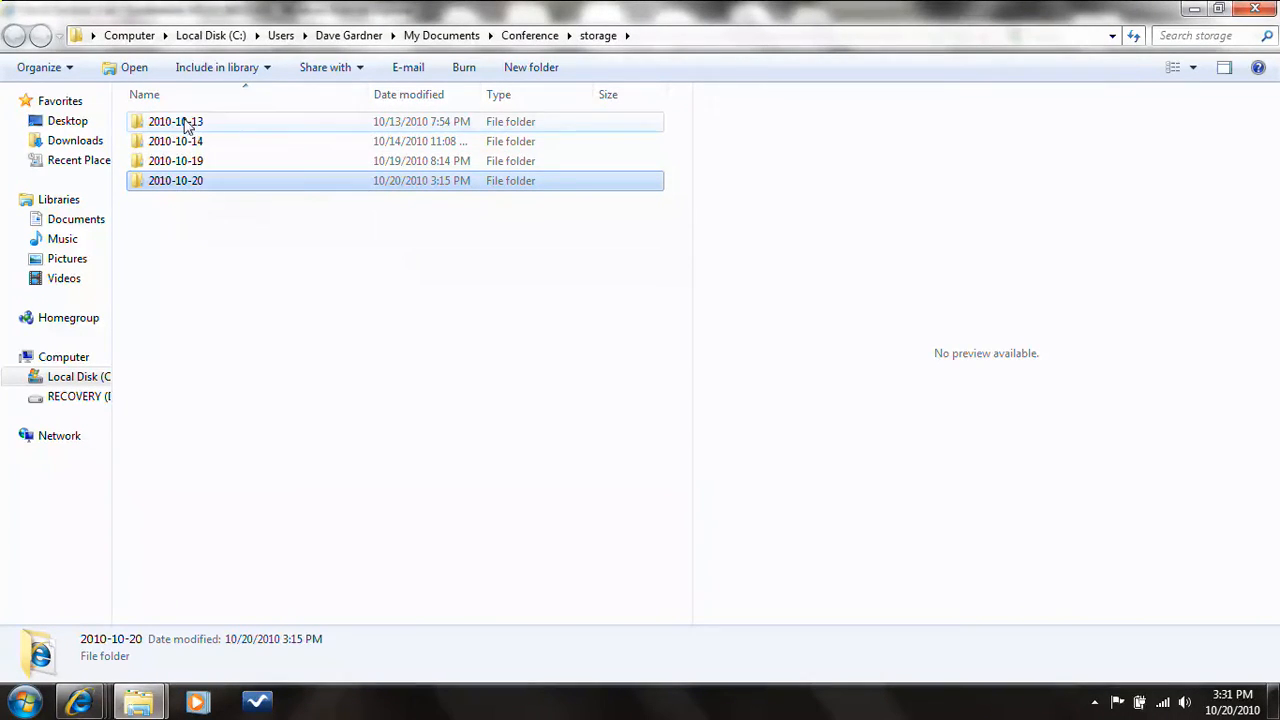
pyautogui.moveTo(185, 188)
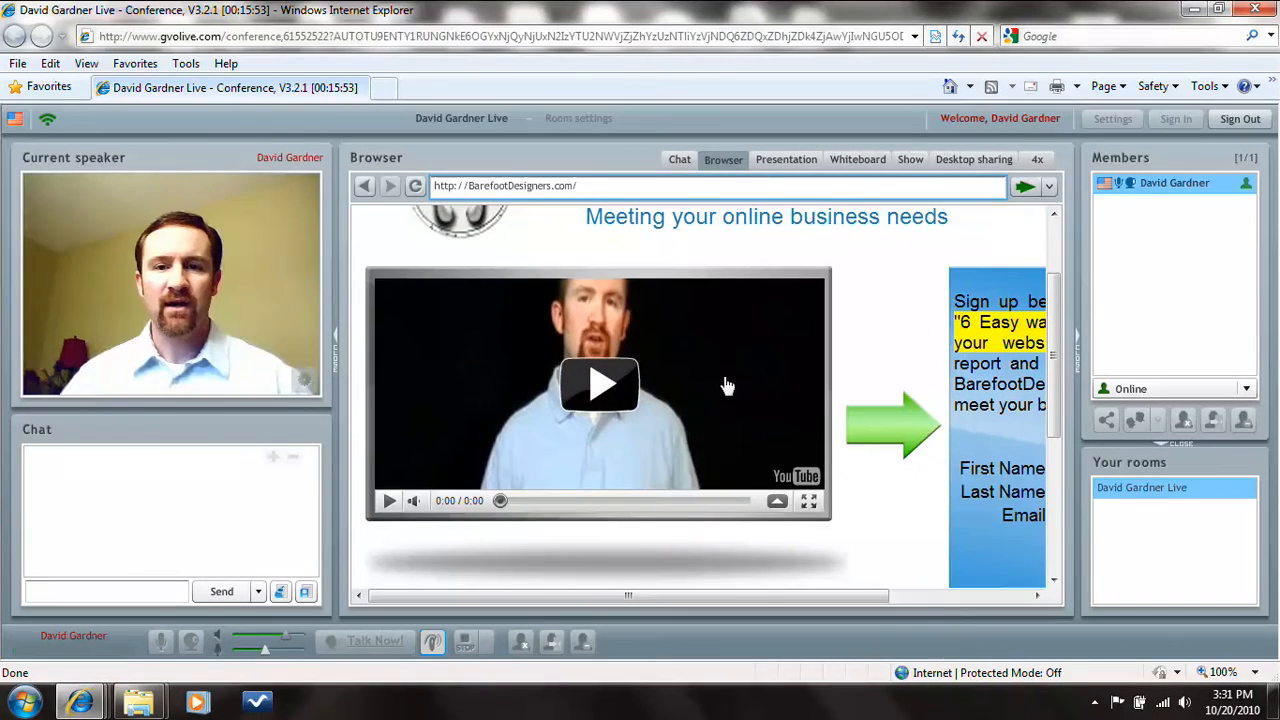
# - Play and pause the Barefoot Designers welcome video, then type 'efe' as First Name
pyautogui.scroll(-3)
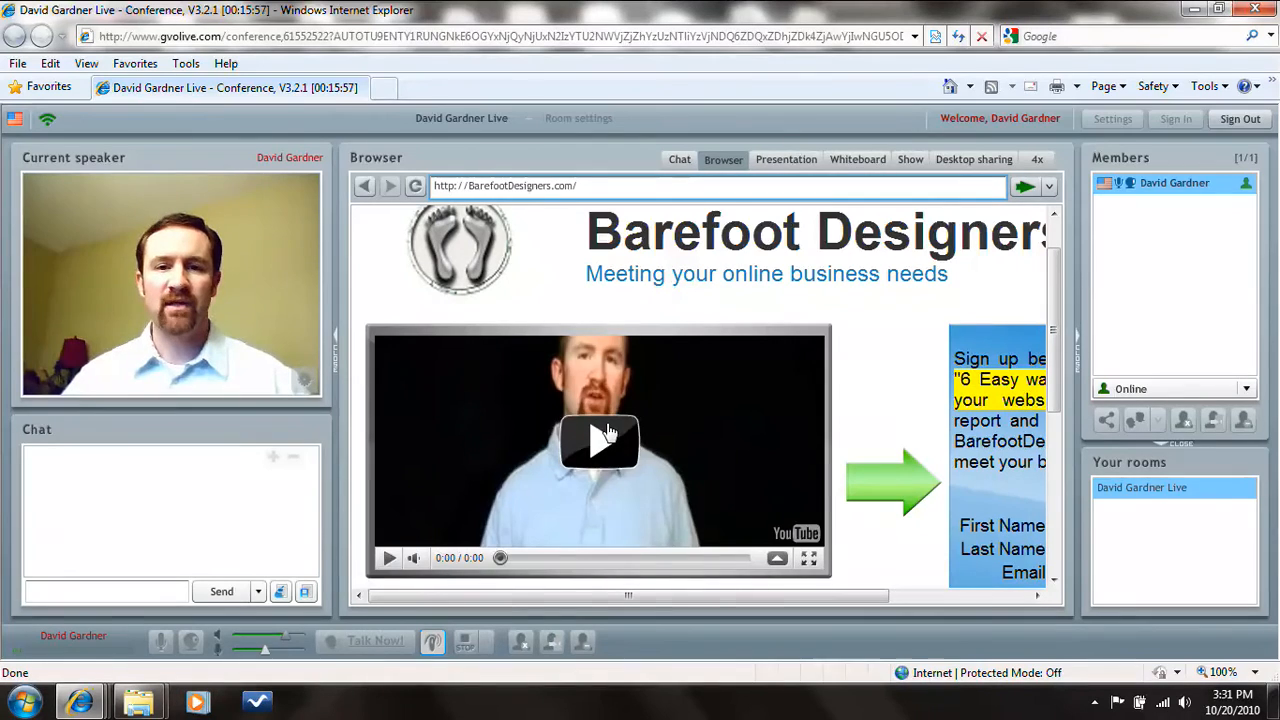
pyautogui.click(599, 441)
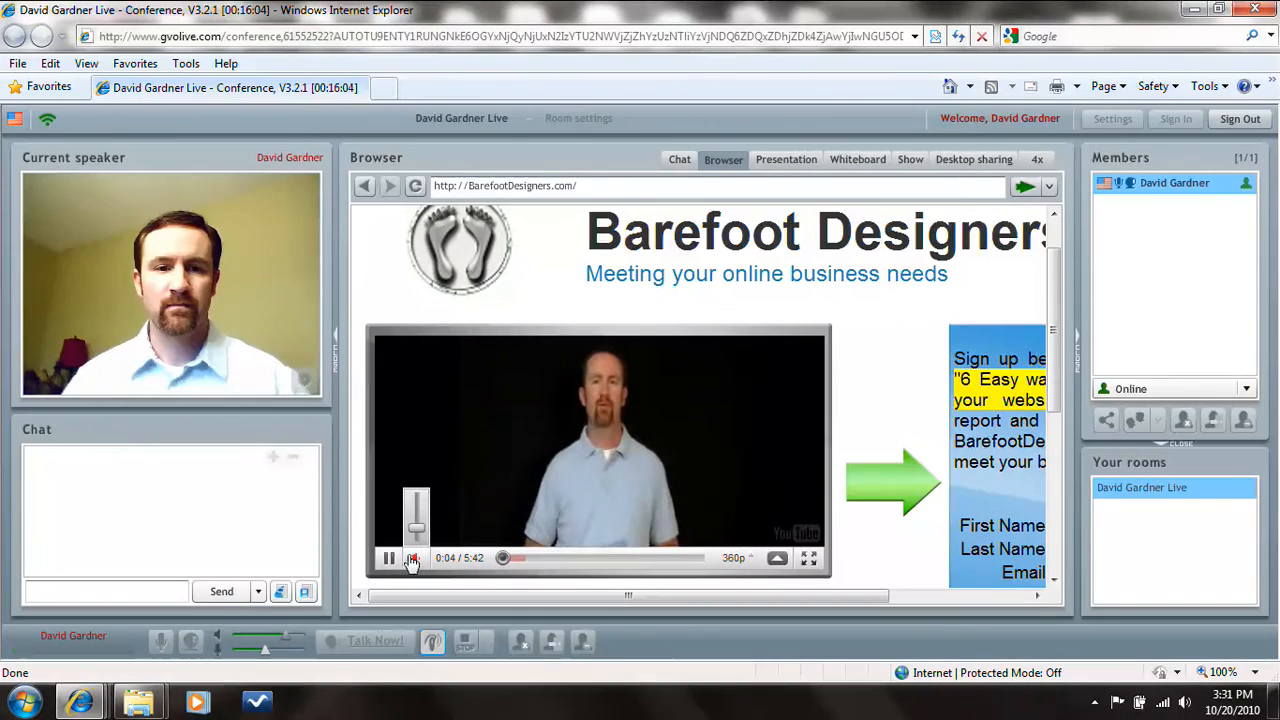
pyautogui.click(389, 558)
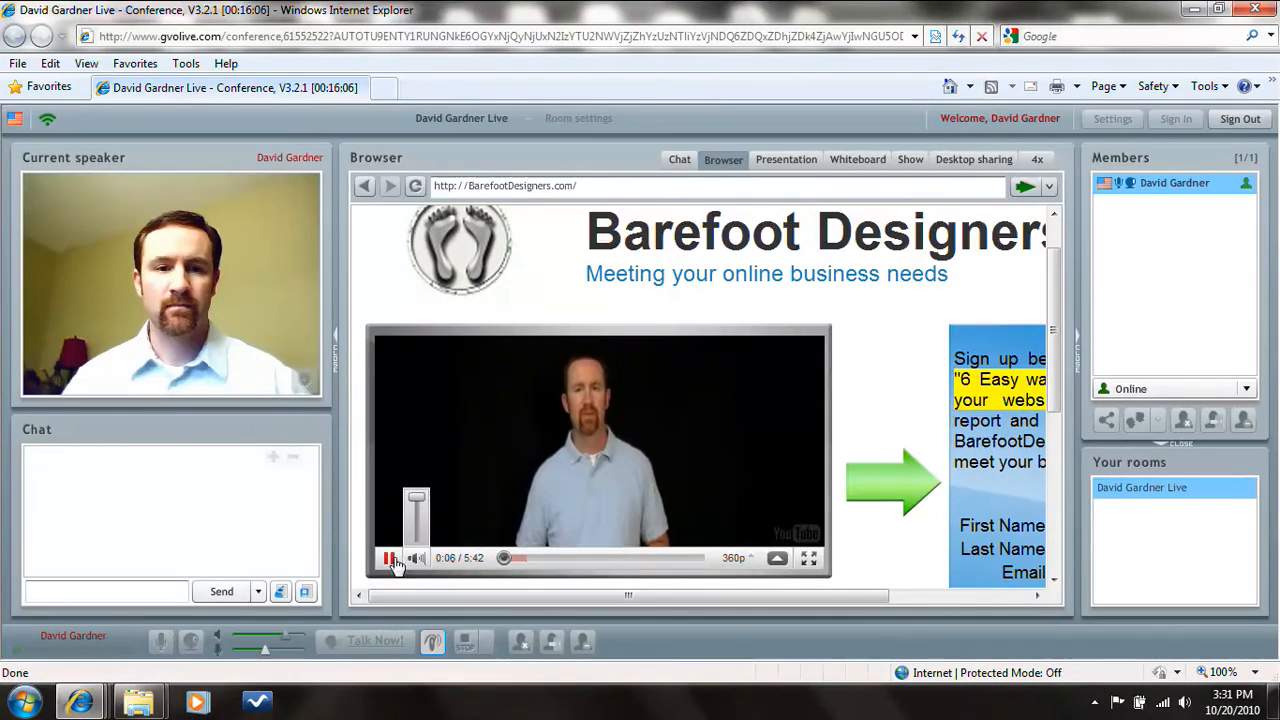
pyautogui.click(390, 558)
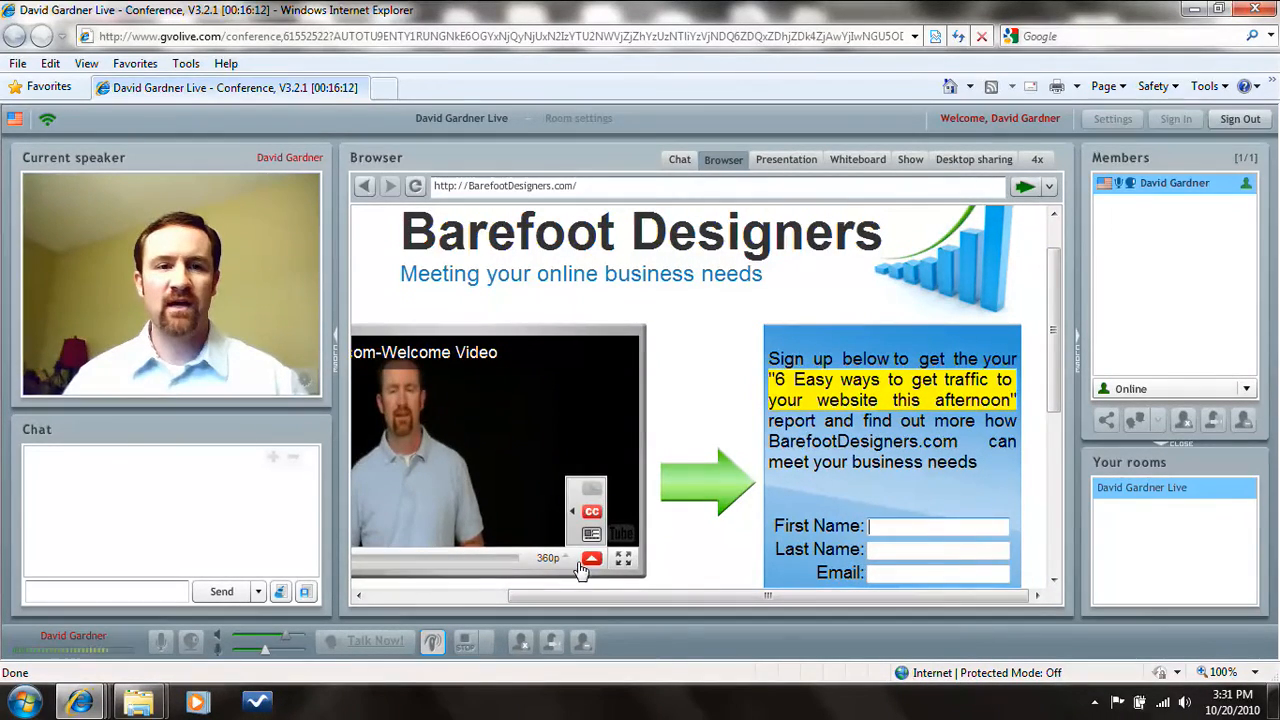
pyautogui.write('efe')
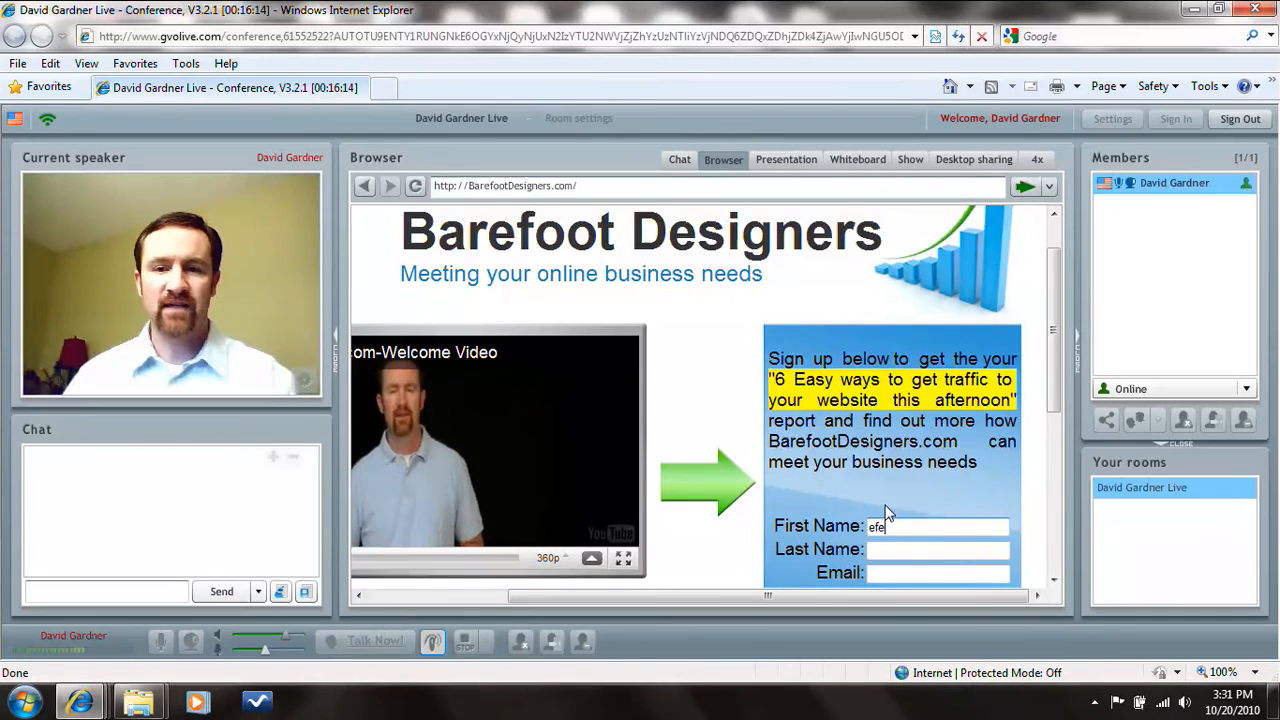